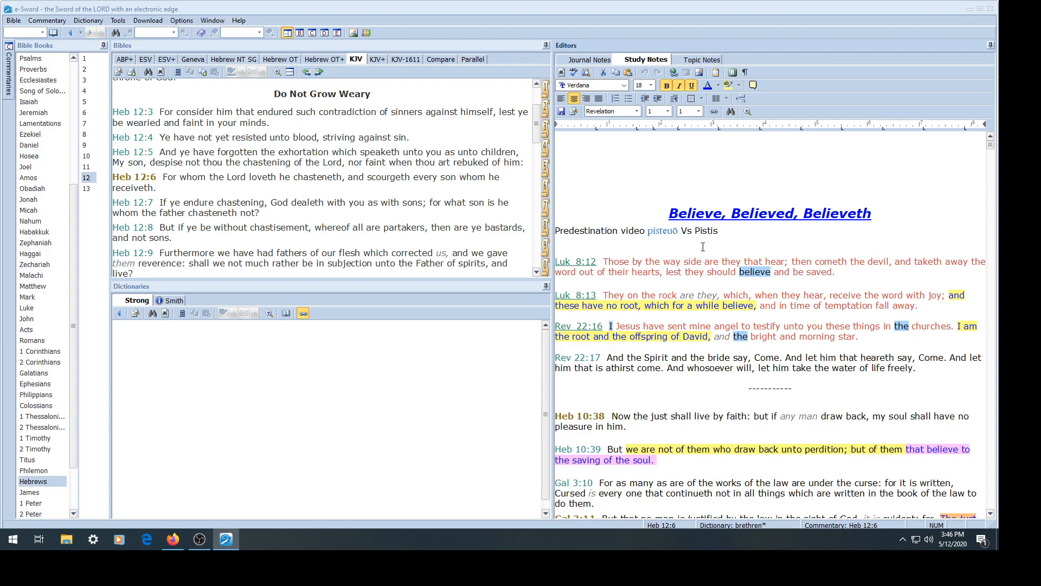
{"action": "mouse_move", "coordinate": [174, 539]}
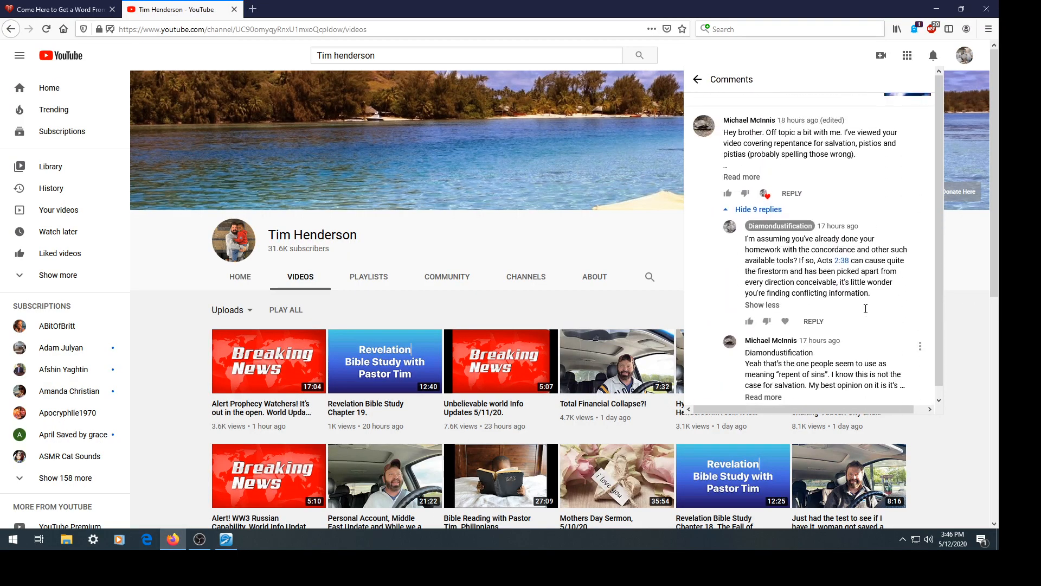
Step: Scroll through the YouTube comments and clear the marked passage in a comment
{"action": "scroll", "scroll_direction": "up", "scroll_amount": 3}
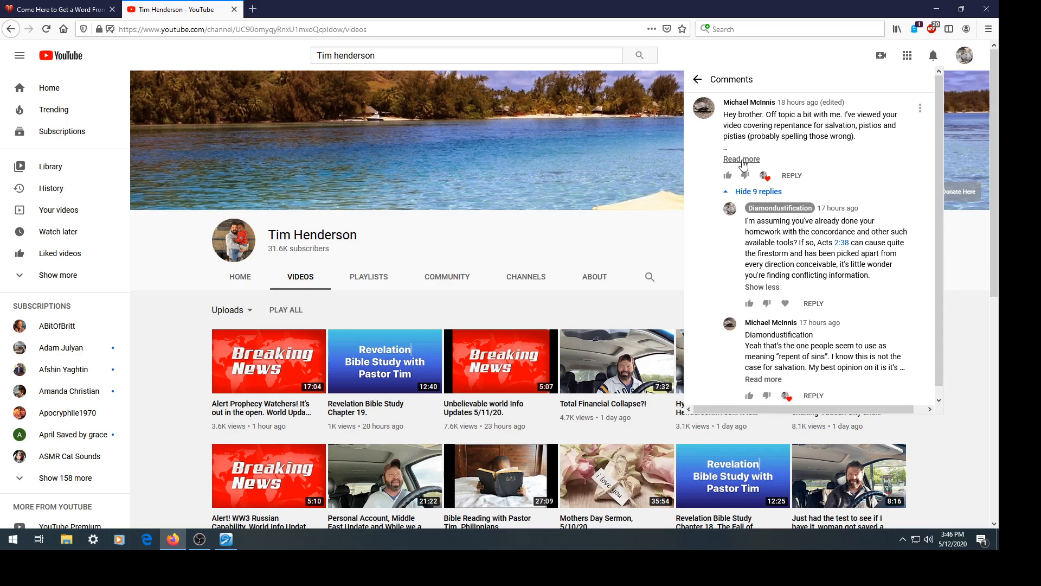
{"action": "scroll", "scroll_direction": "down", "scroll_amount": 3}
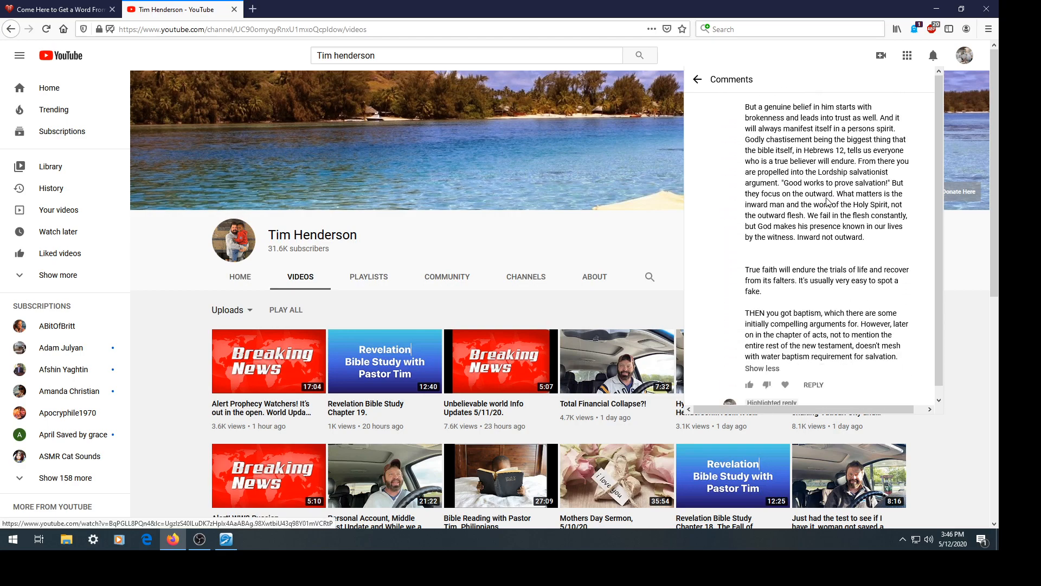
{"action": "scroll", "scroll_direction": "down", "scroll_amount": 3}
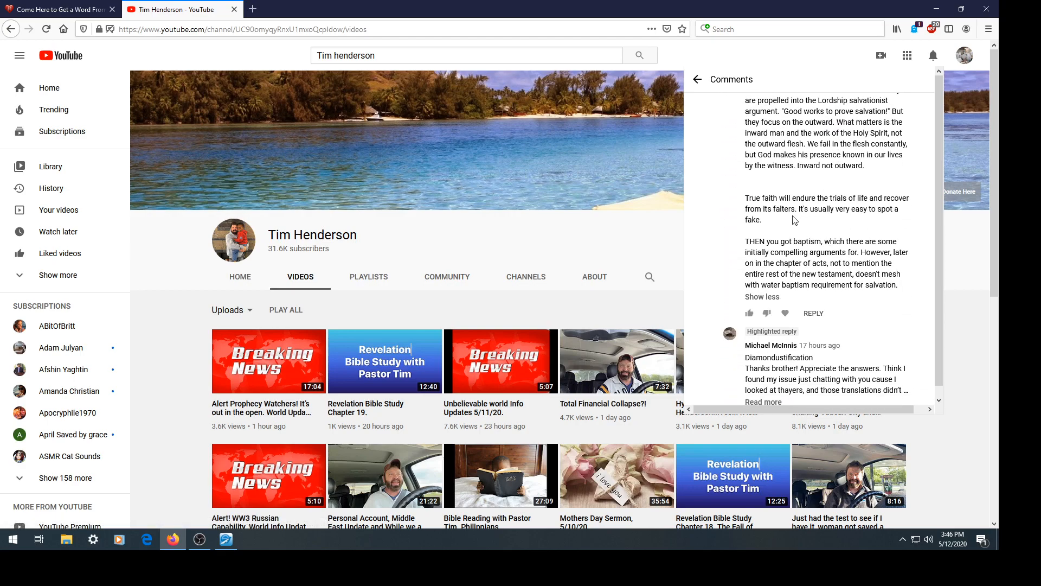
{"action": "mouse_move", "coordinate": [843, 232]}
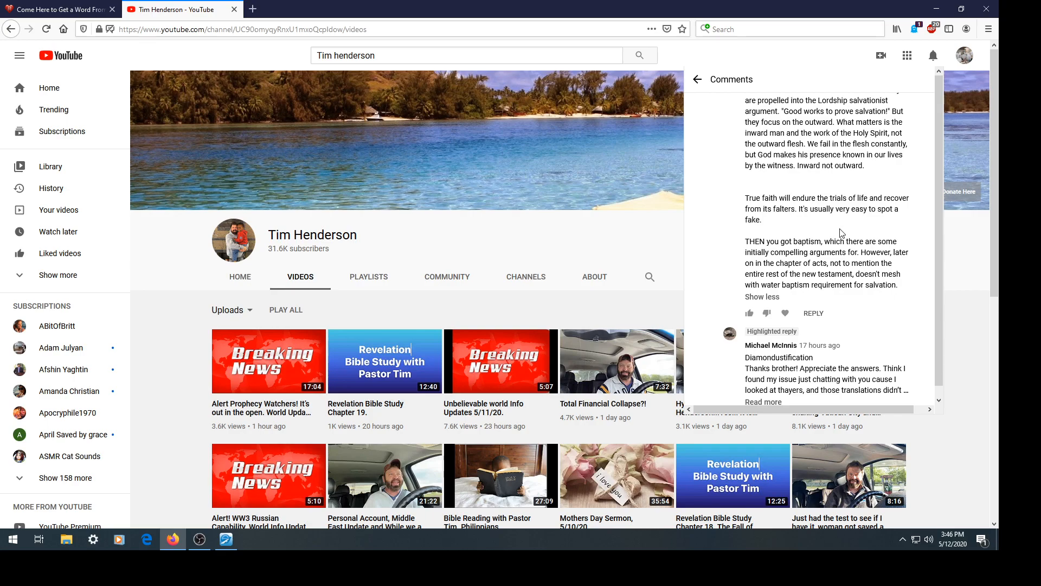
{"action": "scroll", "scroll_direction": "up", "scroll_amount": 3}
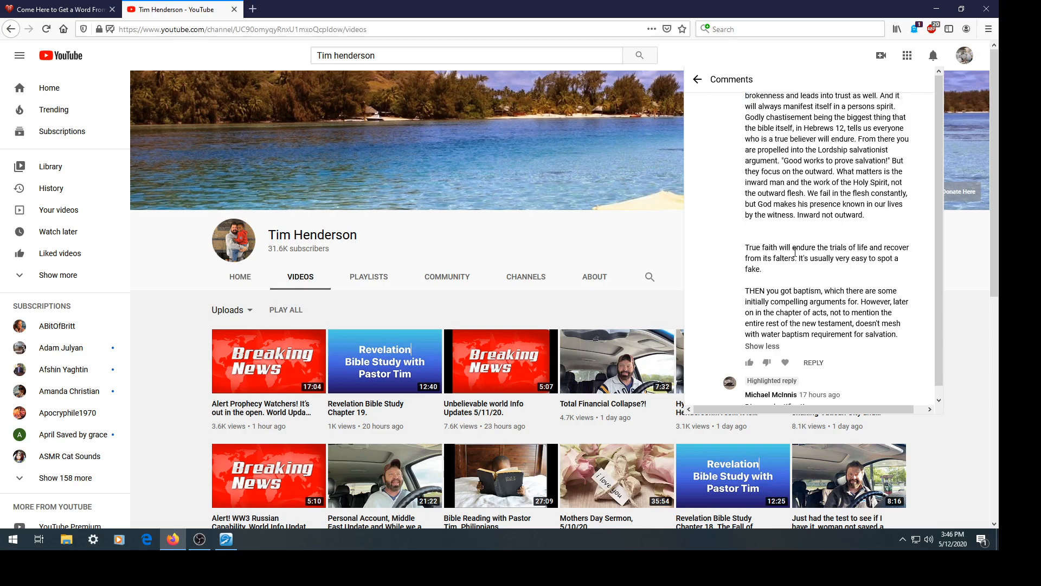
{"action": "scroll", "scroll_direction": "down", "scroll_amount": 3}
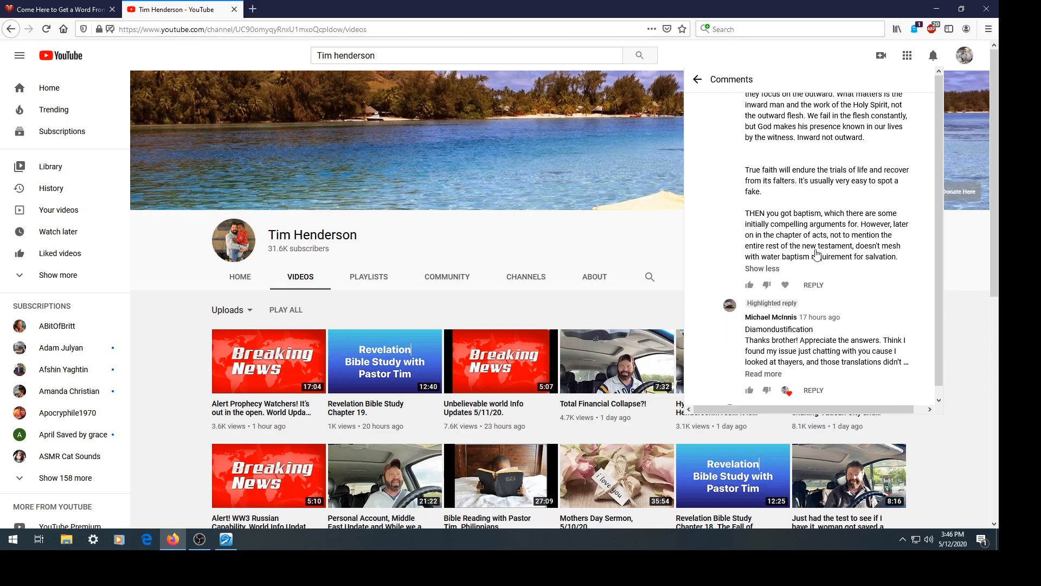
{"action": "scroll", "scroll_direction": "up", "scroll_amount": 3}
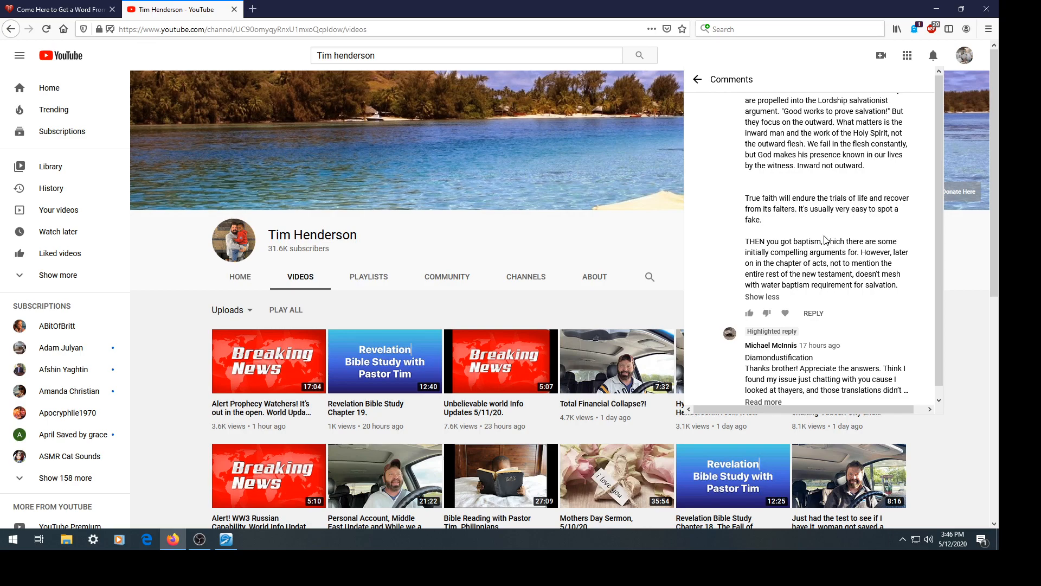
{"action": "scroll", "scroll_direction": "down", "scroll_amount": 3}
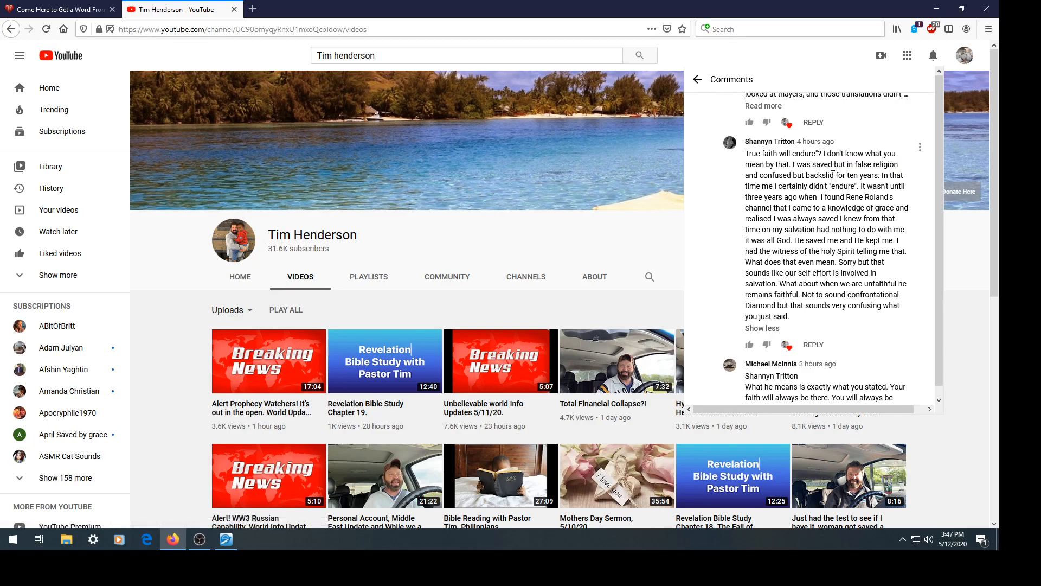
{"action": "double_click", "coordinate": [782, 175]}
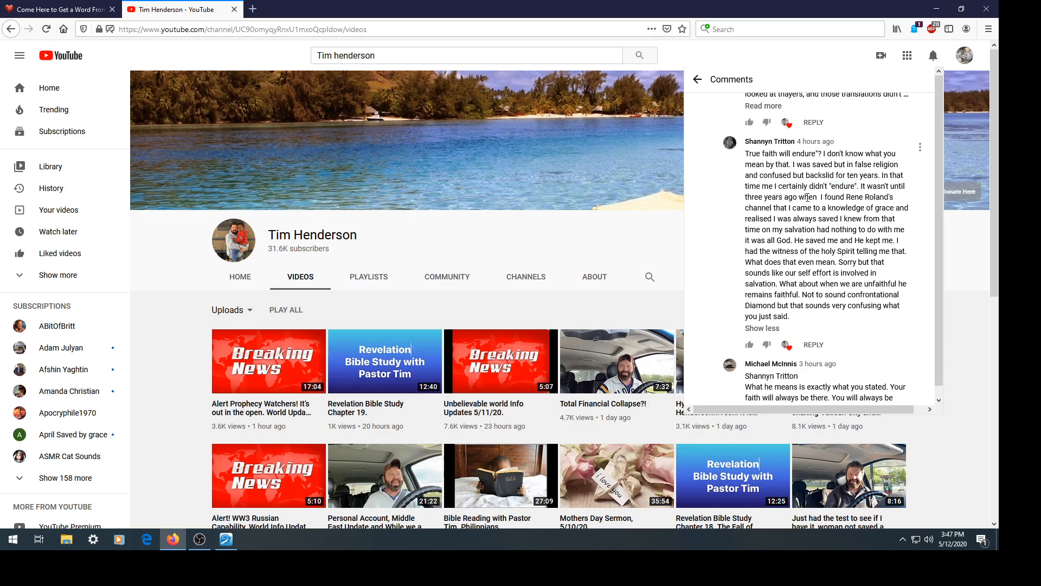
{"action": "mouse_move", "coordinate": [849, 179]}
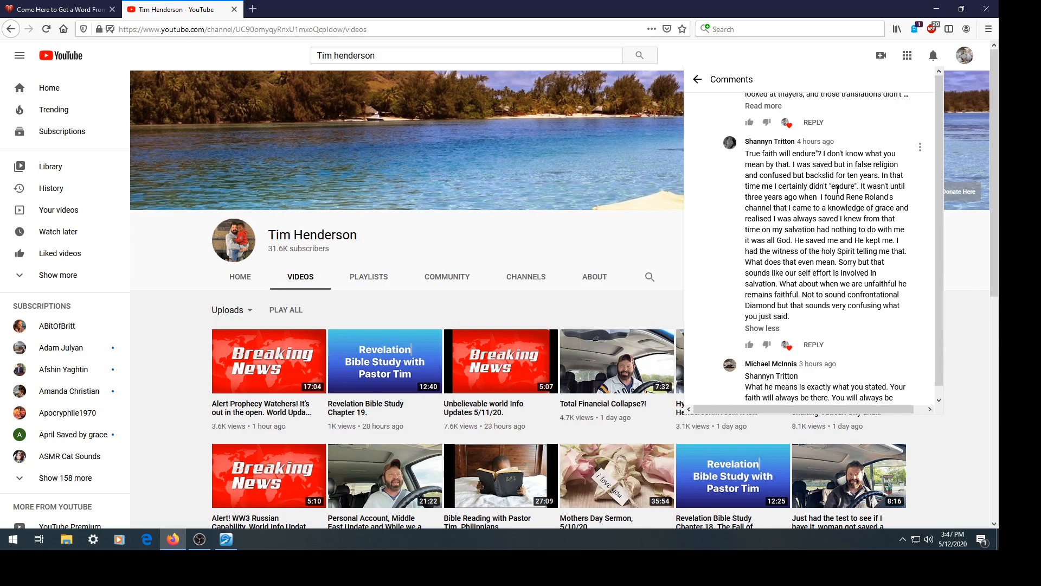
{"action": "mouse_move", "coordinate": [846, 221]}
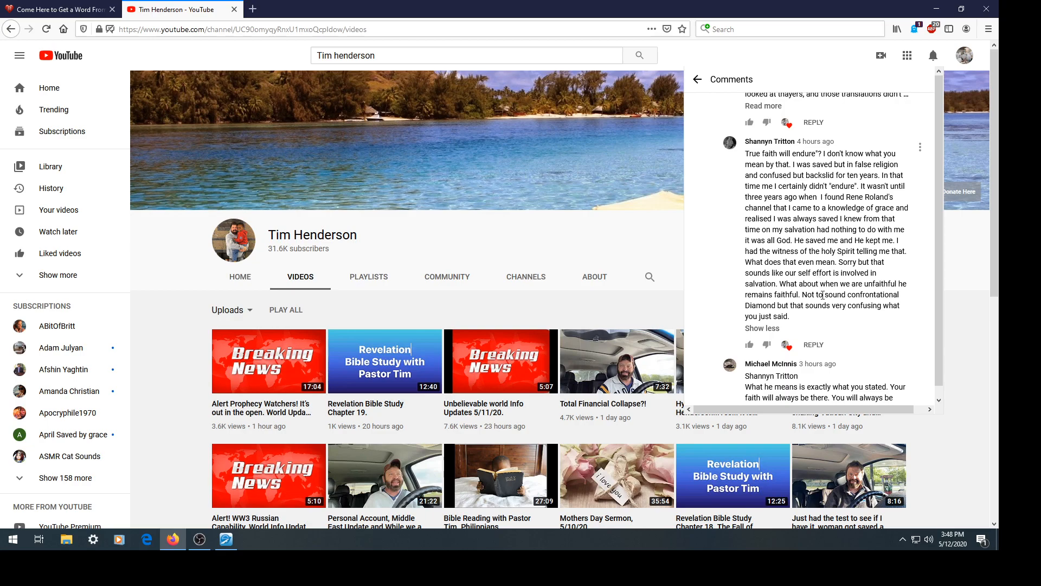
{"action": "double_click", "coordinate": [873, 251]}
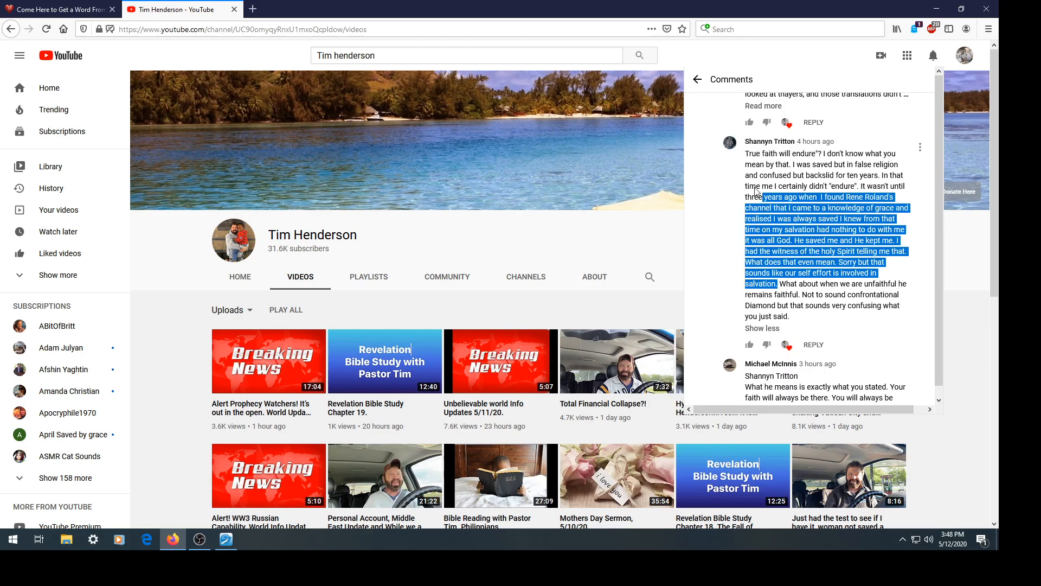
{"action": "left_click", "coordinate": [770, 186]}
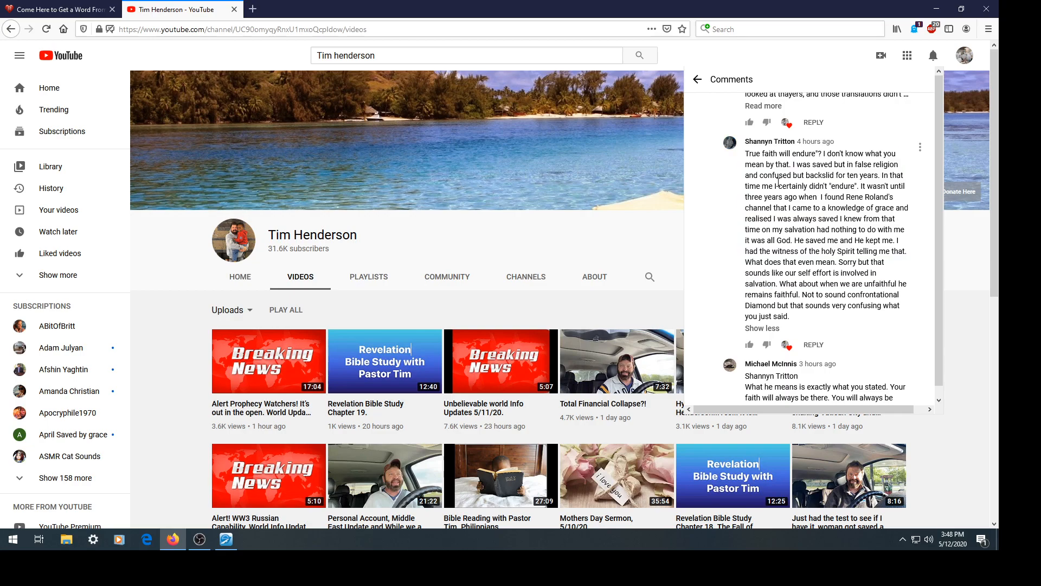
{"action": "mouse_move", "coordinate": [786, 250]}
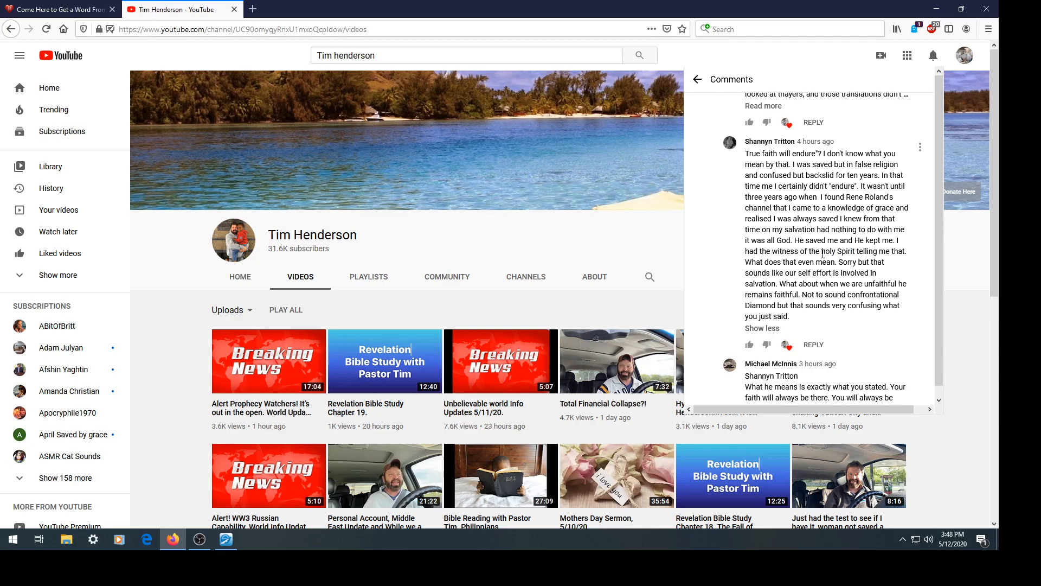
{"action": "scroll", "scroll_direction": "up", "scroll_amount": 3}
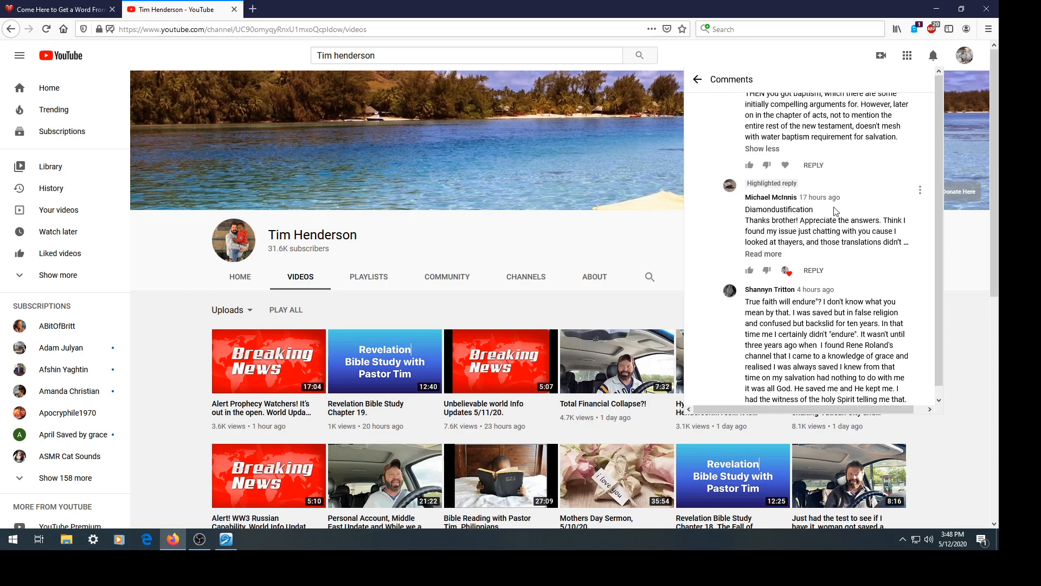
{"action": "scroll", "scroll_direction": "up", "scroll_amount": 3}
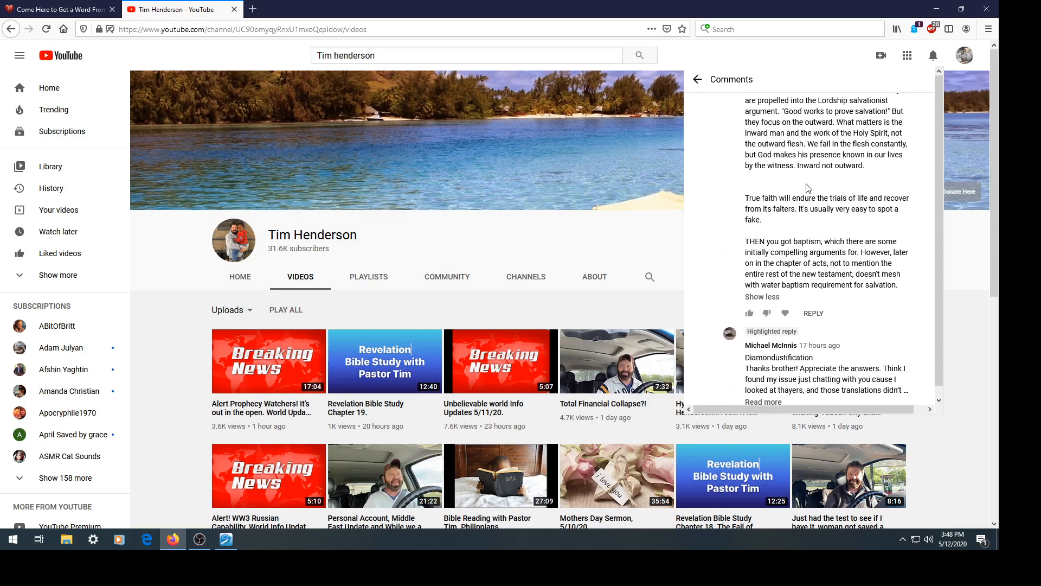
{"action": "scroll", "scroll_direction": "down", "scroll_amount": 3}
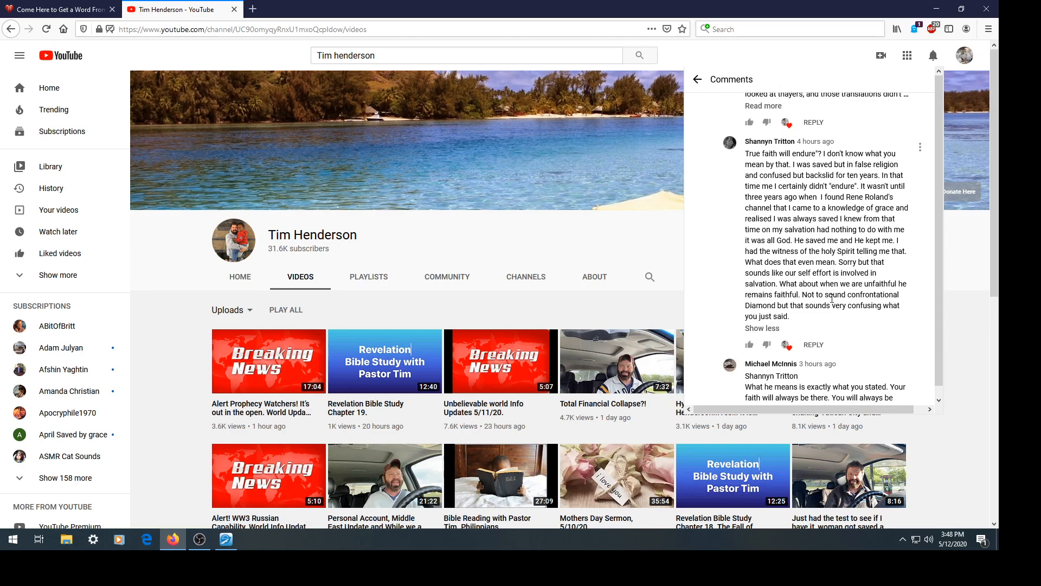
{"action": "mouse_move", "coordinate": [886, 324]}
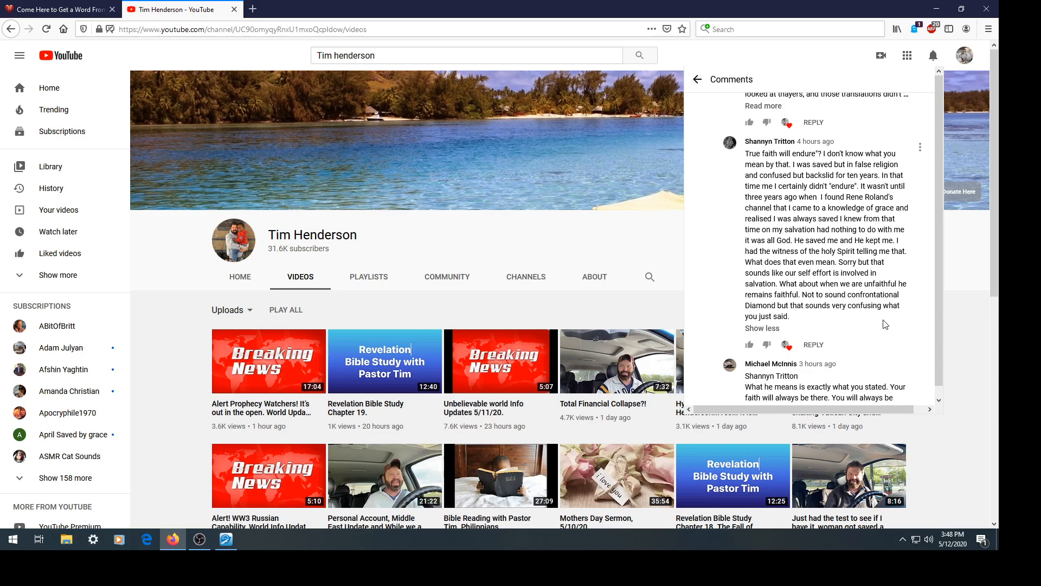
{"action": "scroll", "scroll_direction": "down", "scroll_amount": 3}
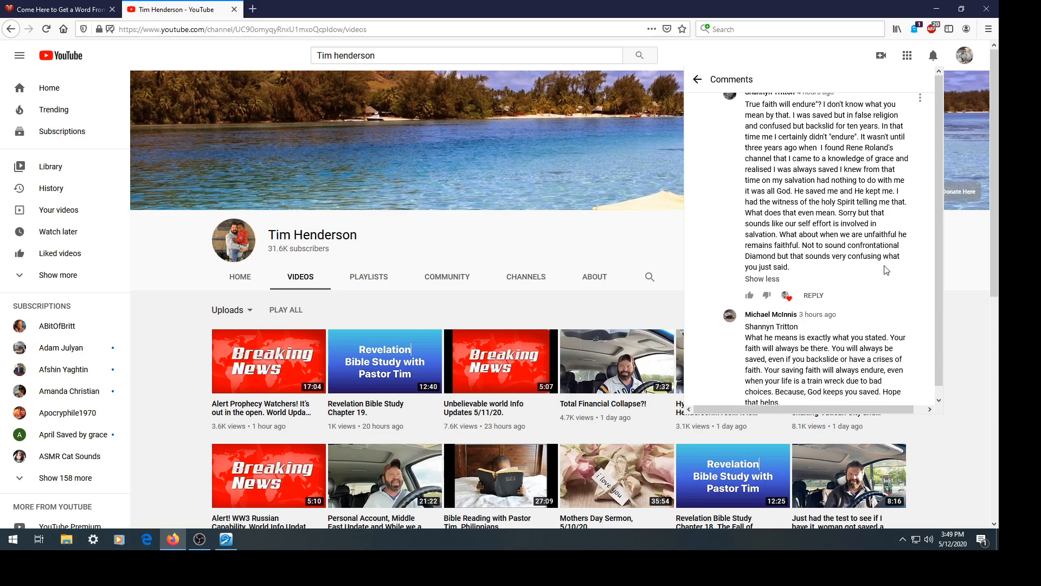
{"action": "scroll", "scroll_direction": "down", "scroll_amount": 3}
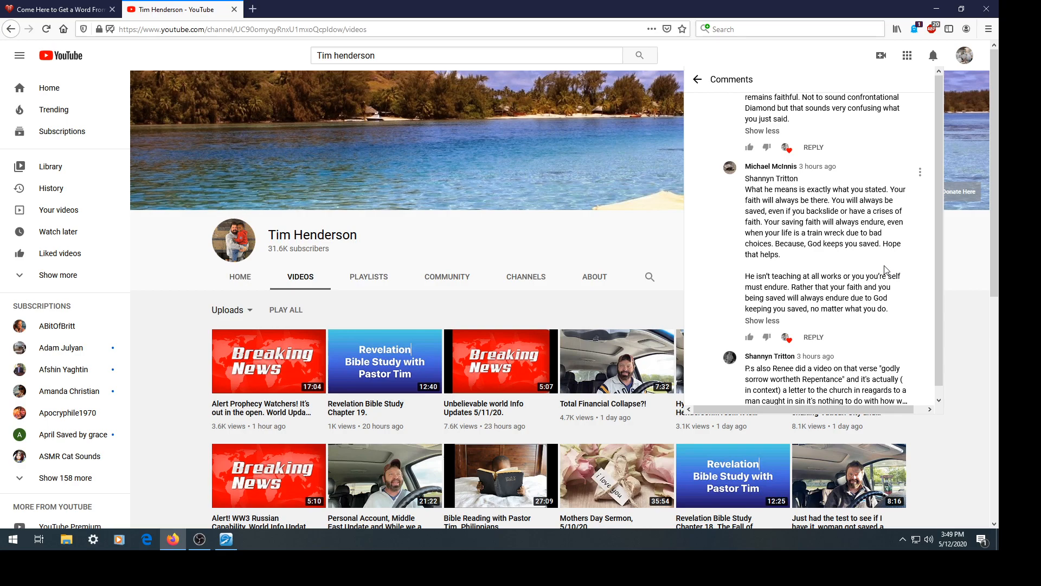
{"action": "scroll", "scroll_direction": "down", "scroll_amount": 3}
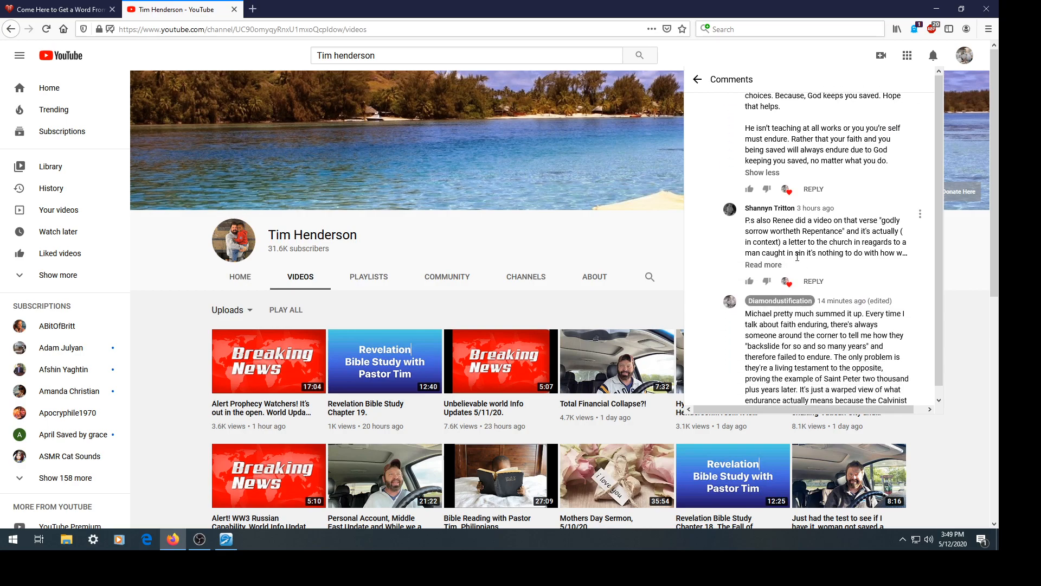
{"action": "mouse_move", "coordinate": [867, 233]}
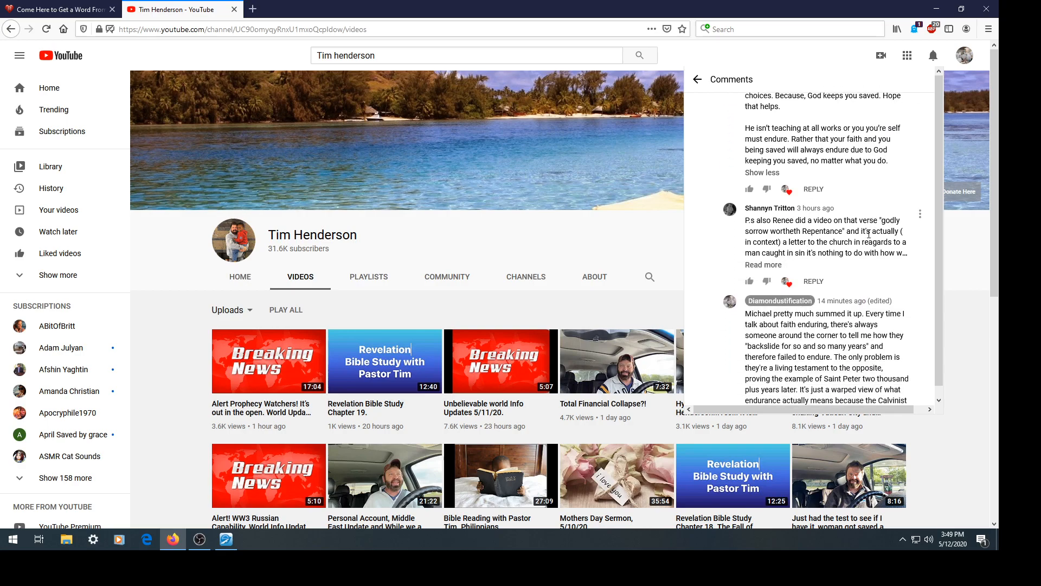
{"action": "left_click", "coordinate": [763, 264]}
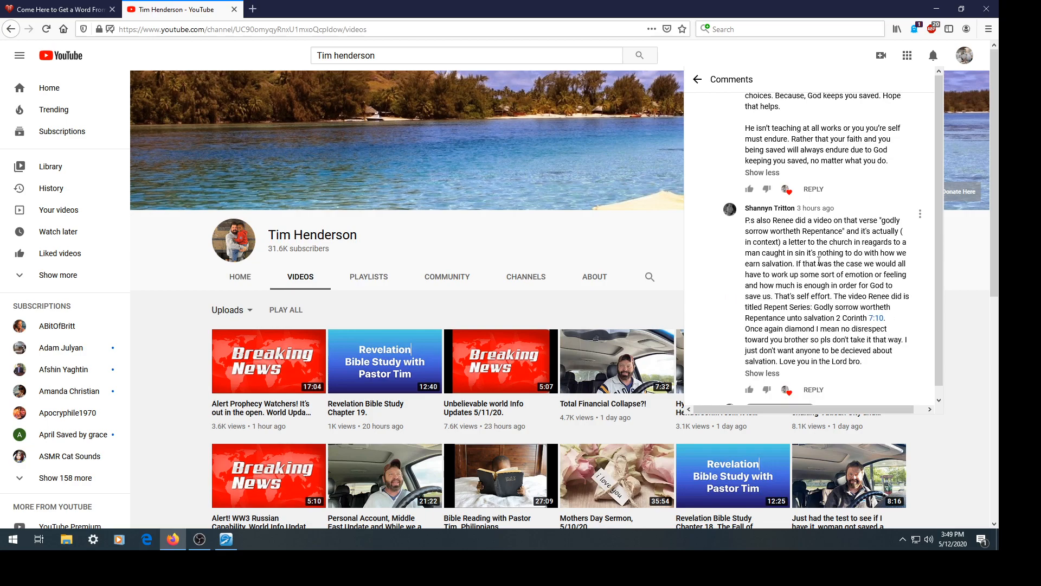
{"action": "scroll", "scroll_direction": "down", "scroll_amount": 3}
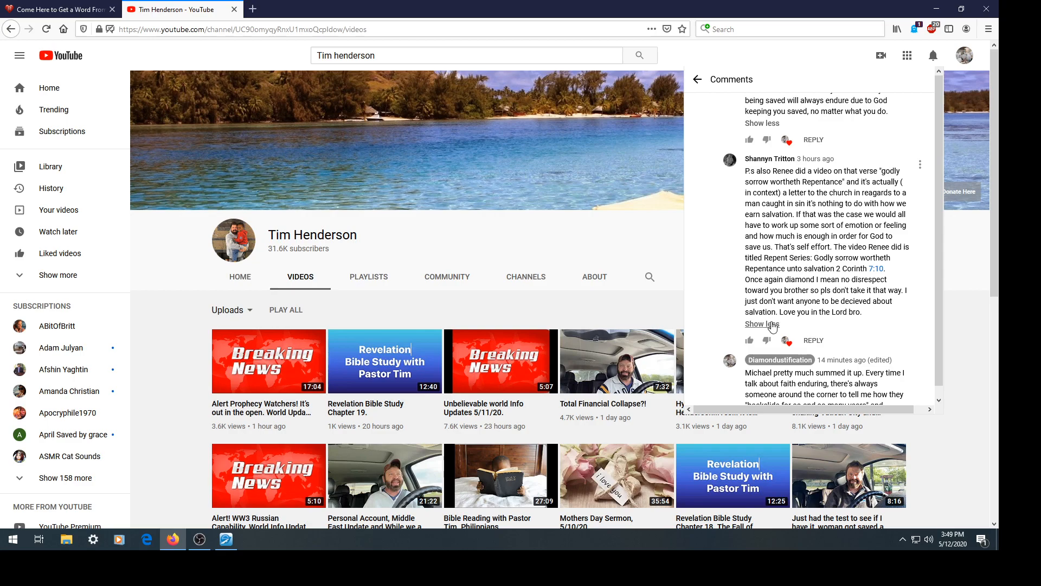
{"action": "left_click", "coordinate": [761, 325]}
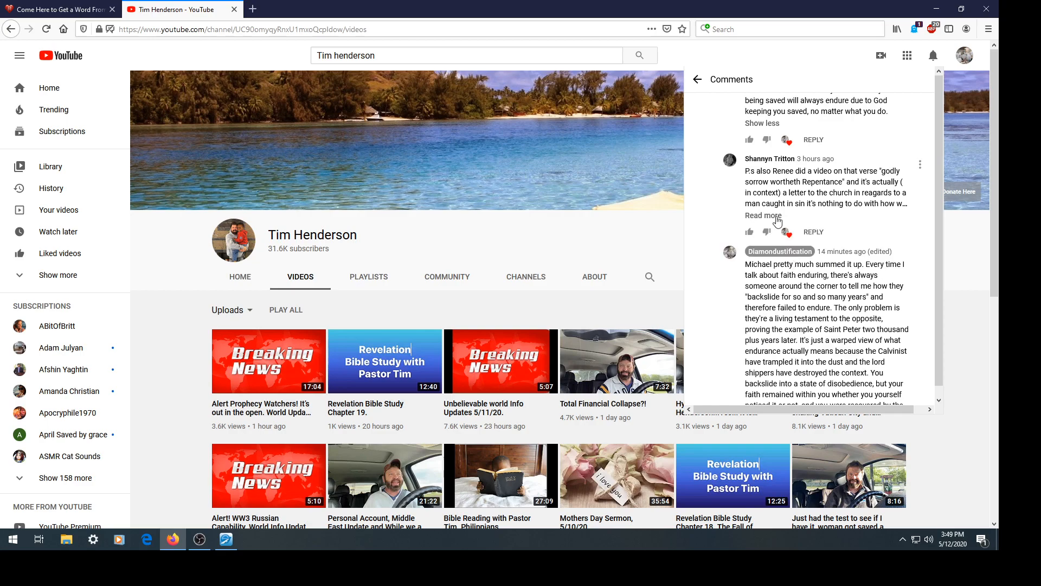
{"action": "left_click", "coordinate": [762, 216]}
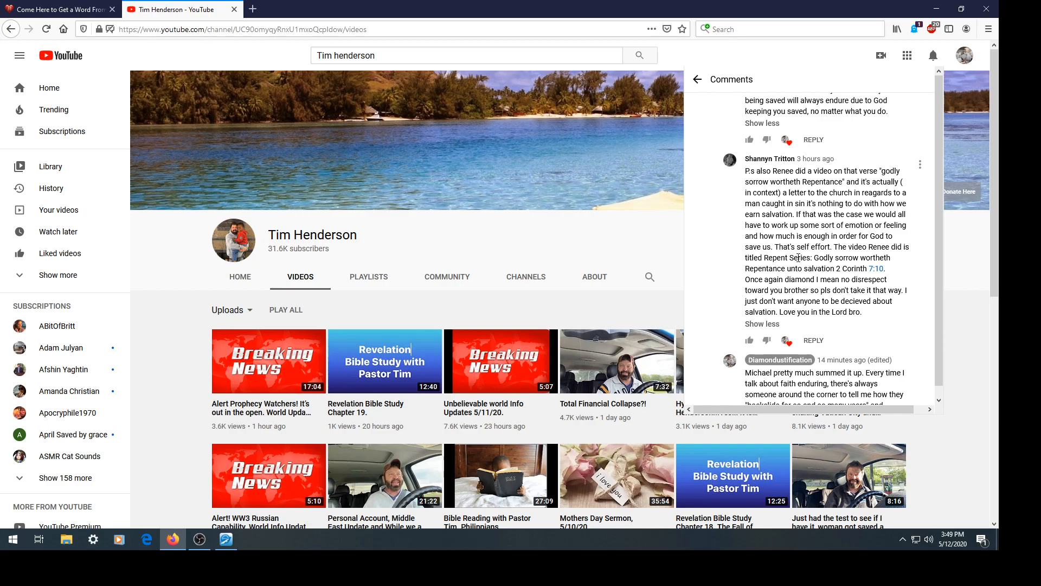
{"action": "mouse_move", "coordinate": [770, 313]}
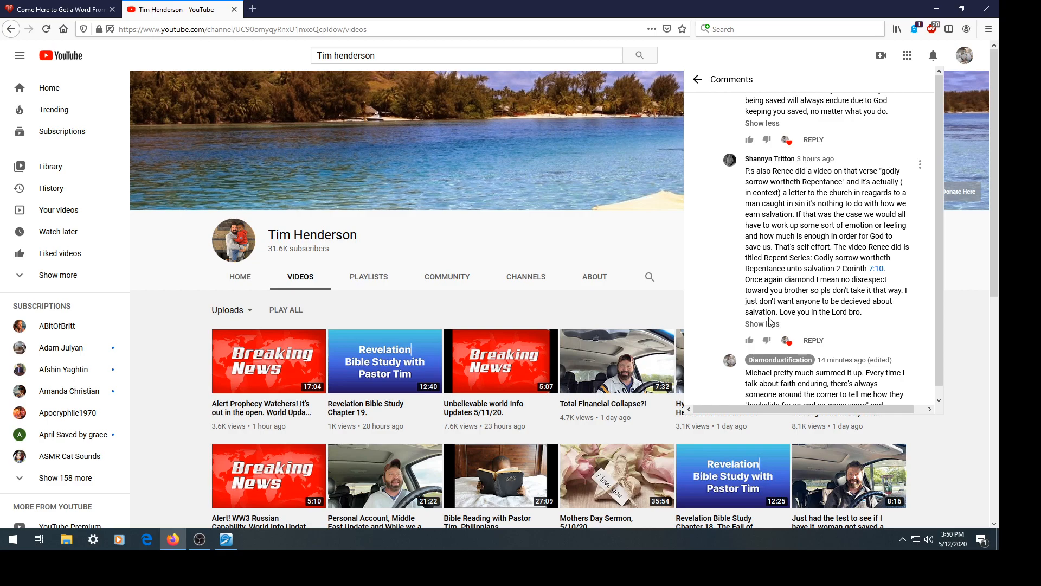
{"action": "scroll", "scroll_direction": "down", "scroll_amount": 3}
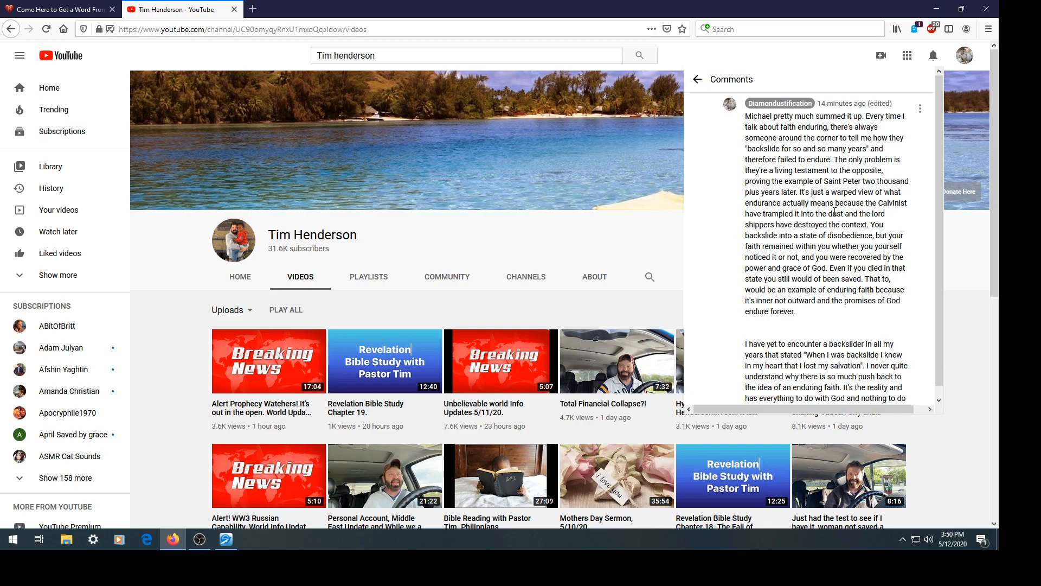
{"action": "scroll", "scroll_direction": "down", "scroll_amount": 3}
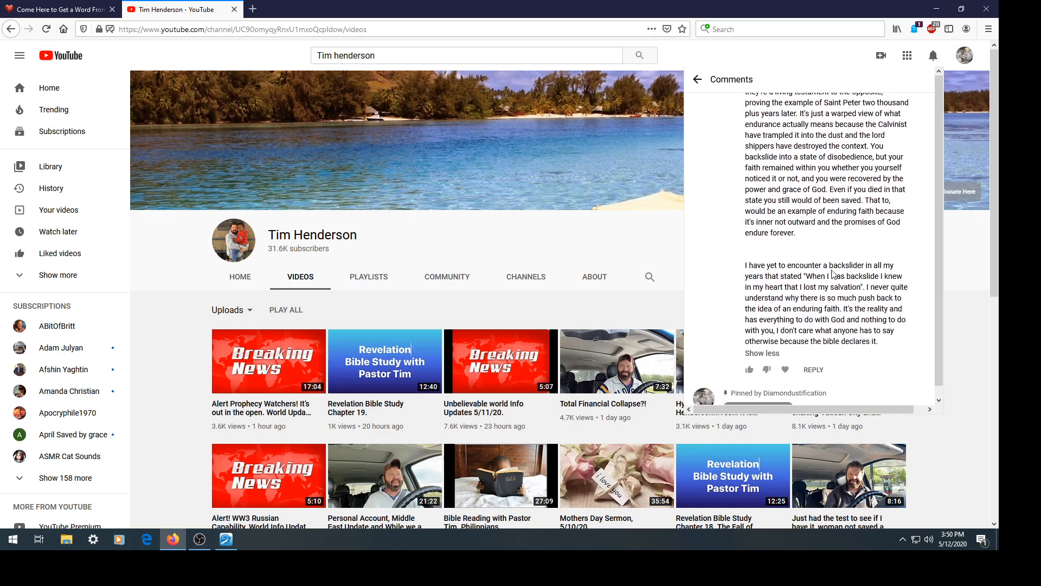
Step: Close the Comments panel on the Tim Henderson channel and return to e-Sword
{"action": "scroll", "scroll_direction": "up", "scroll_amount": 3}
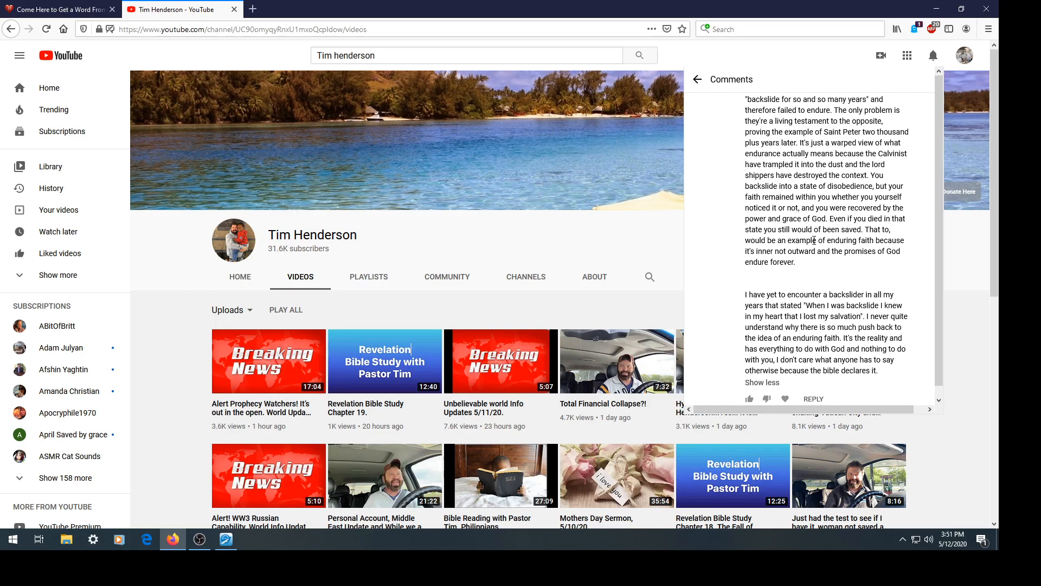
{"action": "scroll", "scroll_direction": "down", "scroll_amount": 3}
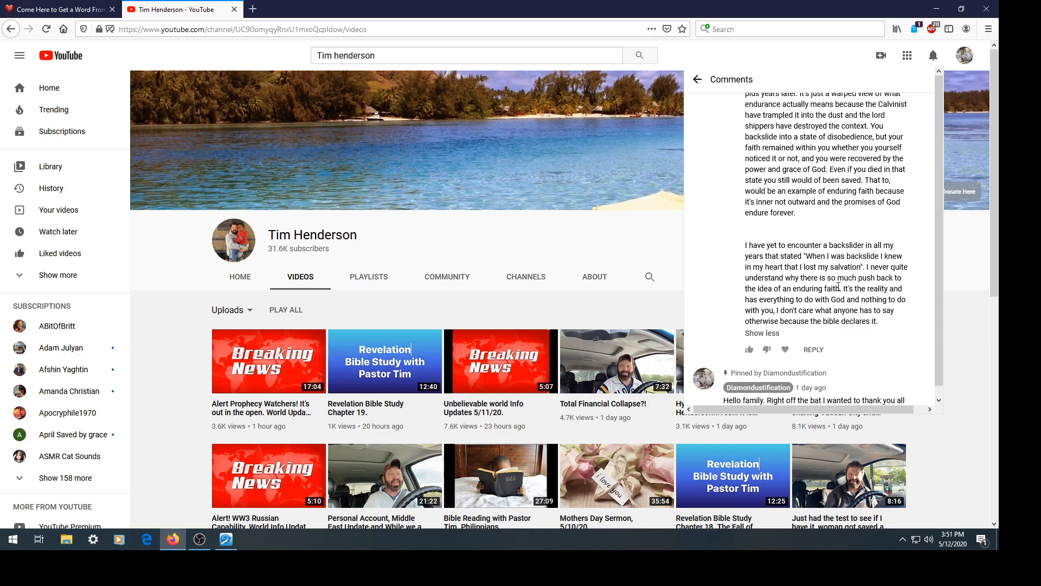
{"action": "left_click", "coordinate": [696, 79]}
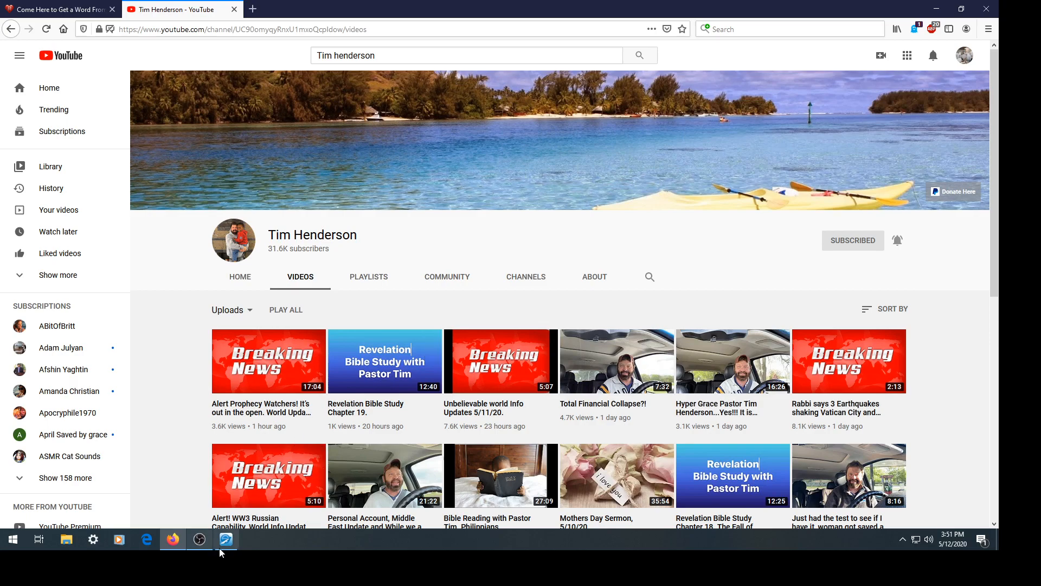
{"action": "left_click", "coordinate": [225, 538]}
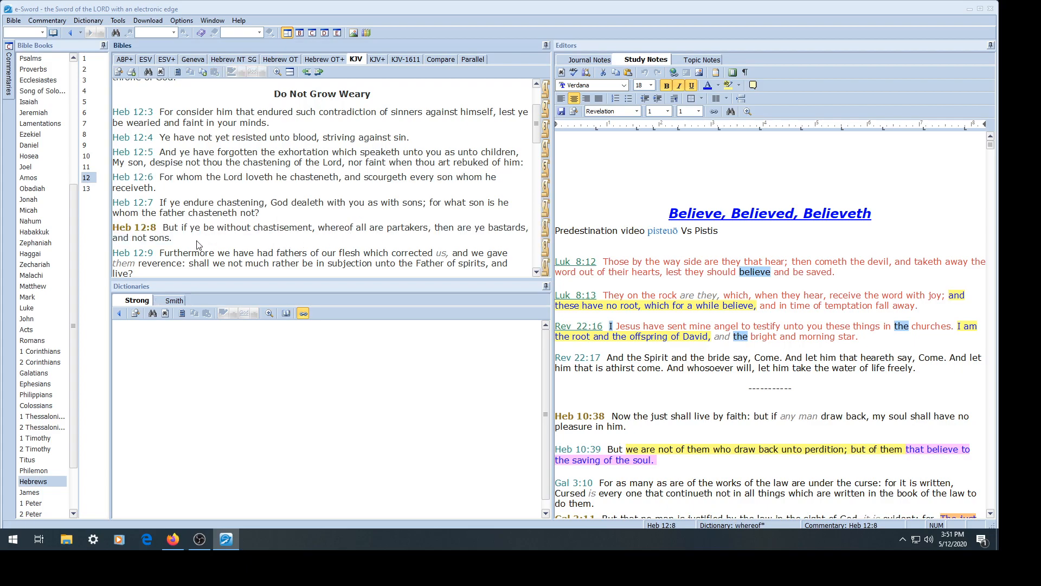
{"action": "mouse_move", "coordinate": [213, 240]}
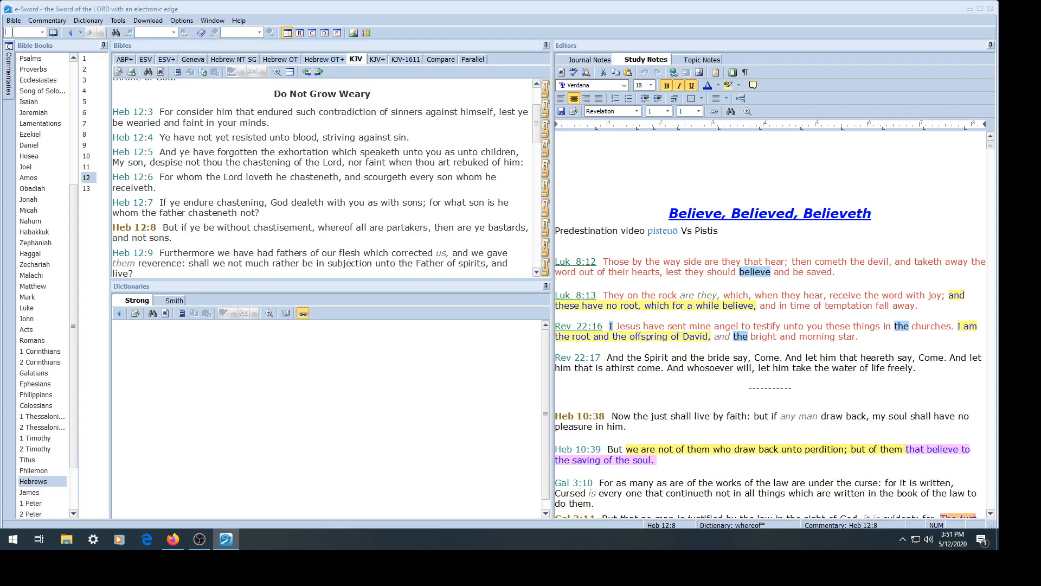
Step: Enter the reference 1Pet 1:5, then bring up Luke 22:31 in the Bible pane
{"action": "type", "text": "1Pet 1:5"}
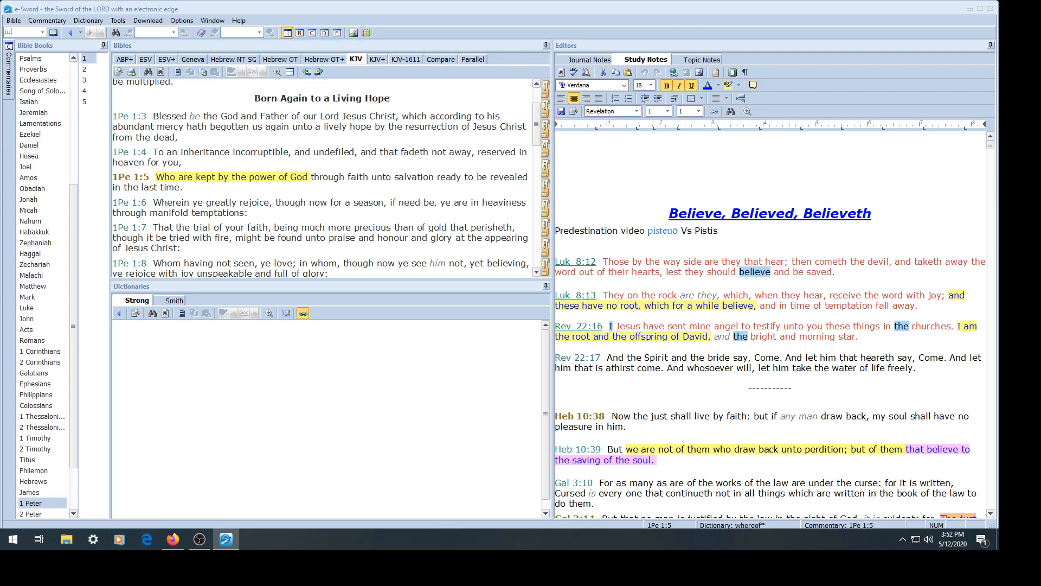
{"action": "left_click", "coordinate": [27, 308]}
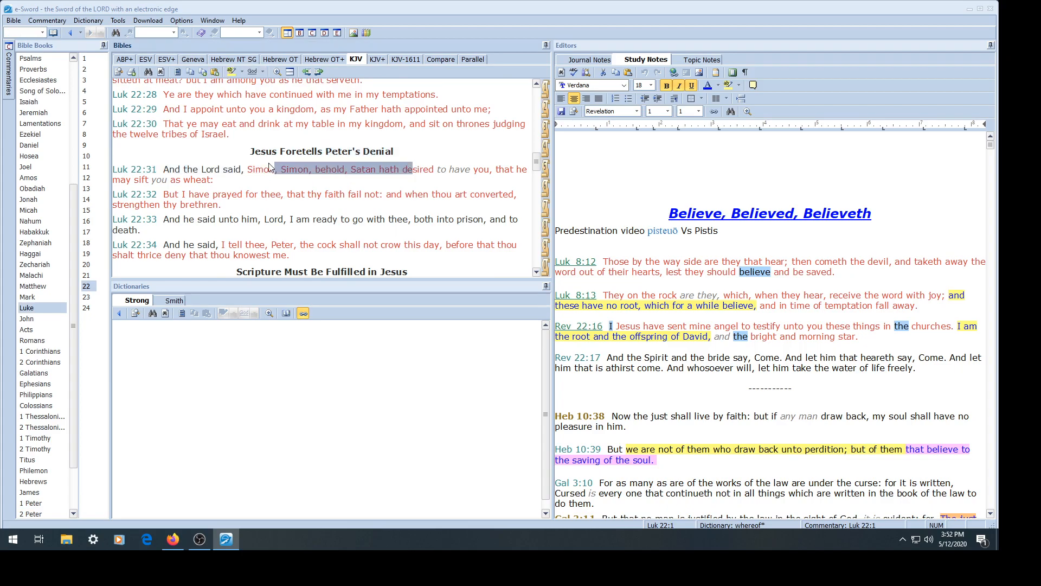
Step: Open Bible Search to look for 'all have turned' in the Old Testament
{"action": "left_click", "coordinate": [264, 169]}
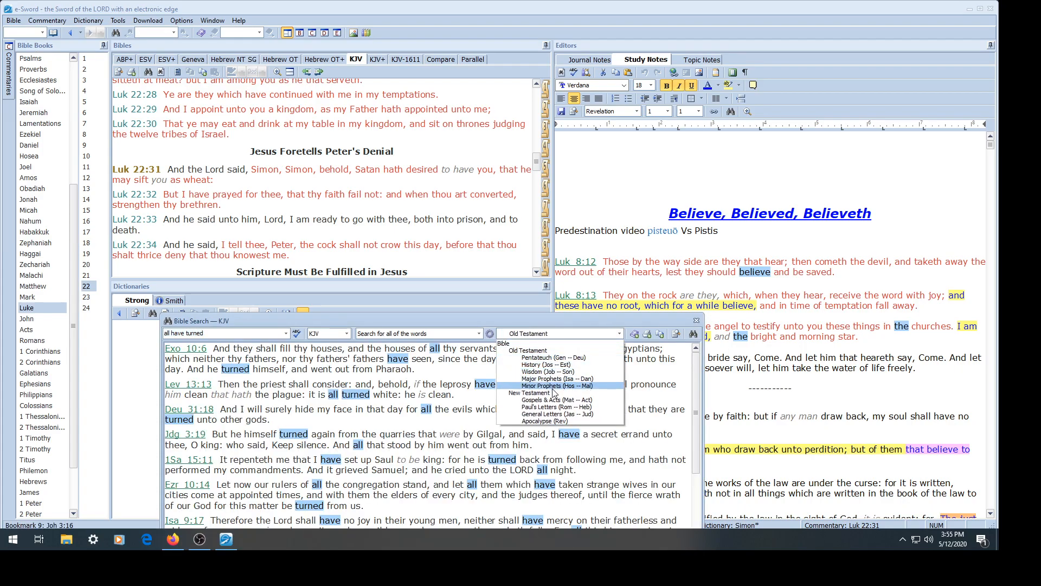
Step: Limit the search to the New Testament, search 'none th', then go to 1 Corinthians 5:5
{"action": "left_click", "coordinate": [530, 391]}
{"action": "type", "text": "noe"}
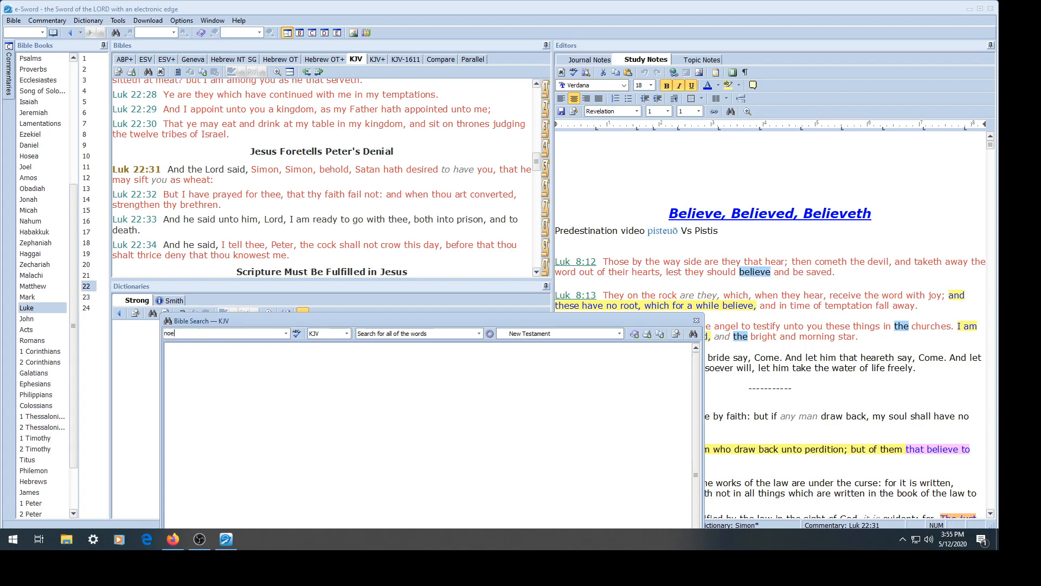
{"action": "type", "text": "none th"}
{"action": "left_click", "coordinate": [25, 32]}
{"action": "type", "text": "1Co"}
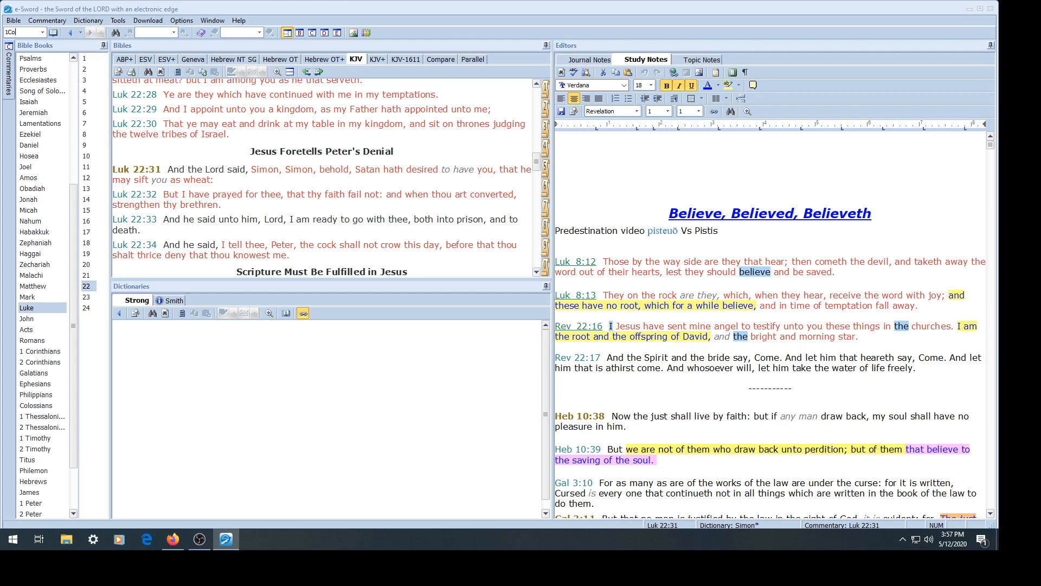
{"action": "left_click", "coordinate": [40, 351]}
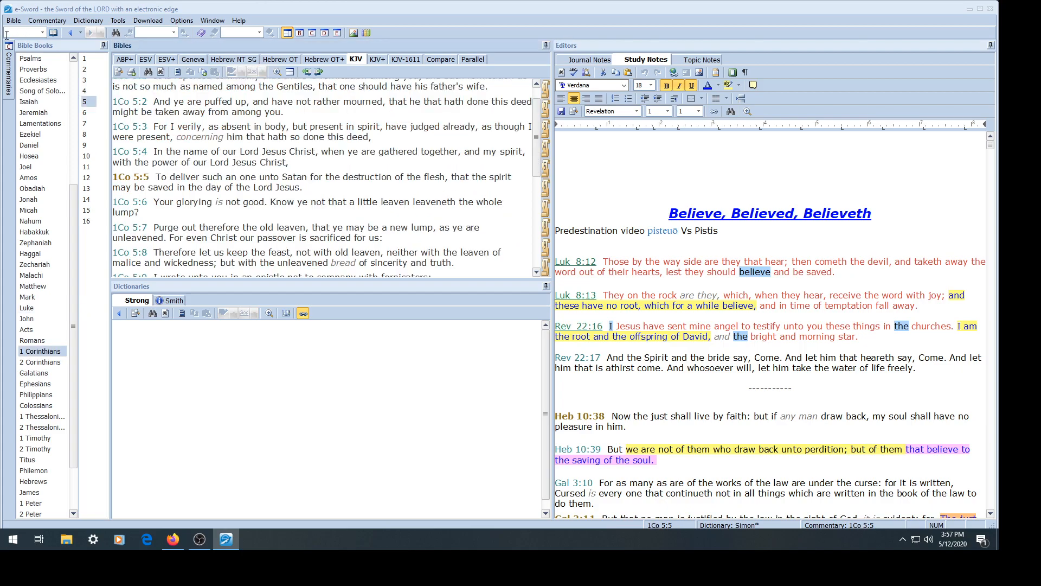